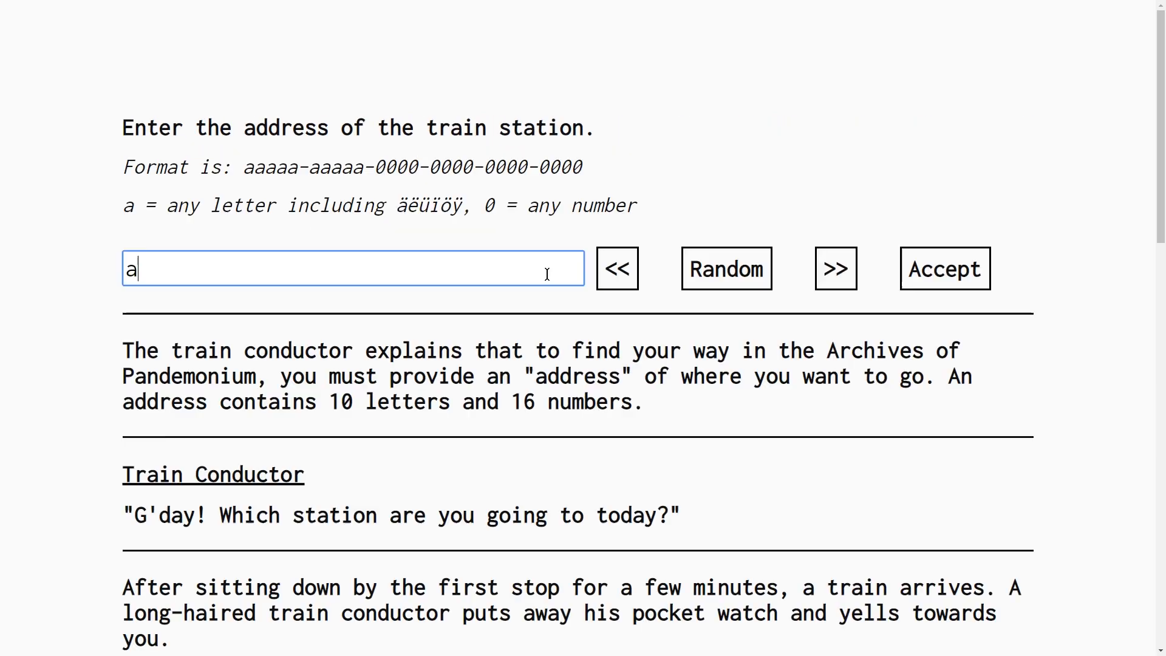
Type 'bjem-q' to continue the station address beginning with 'a'.
{"action": "type", "text": "bj"}
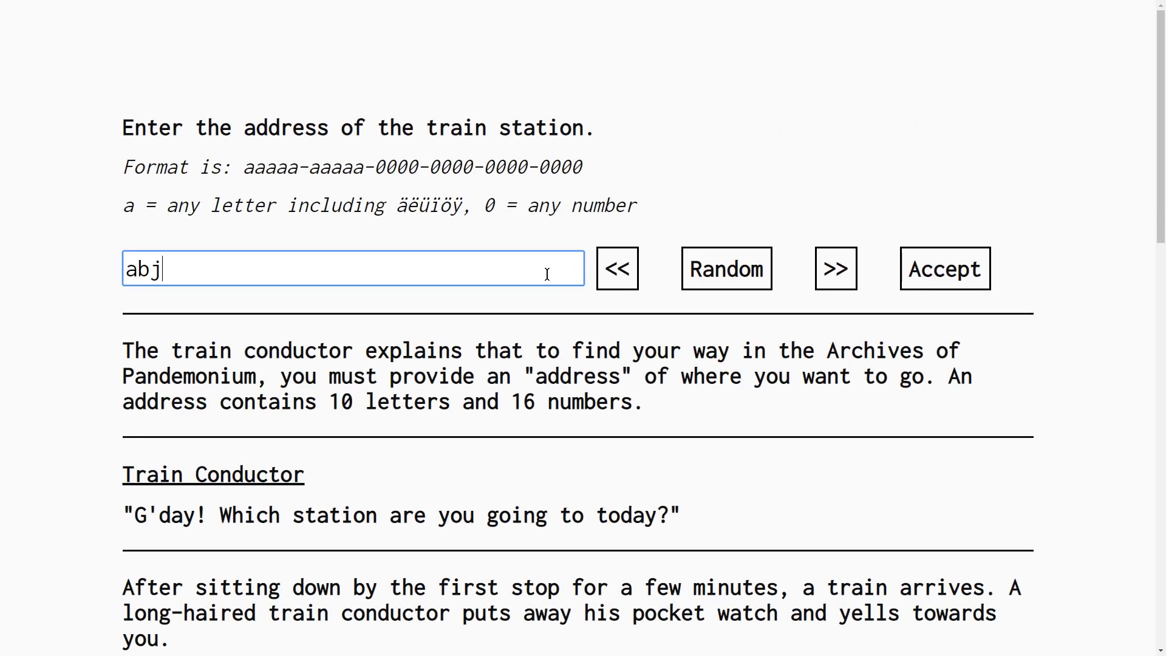
{"action": "type", "text": "em-q"}
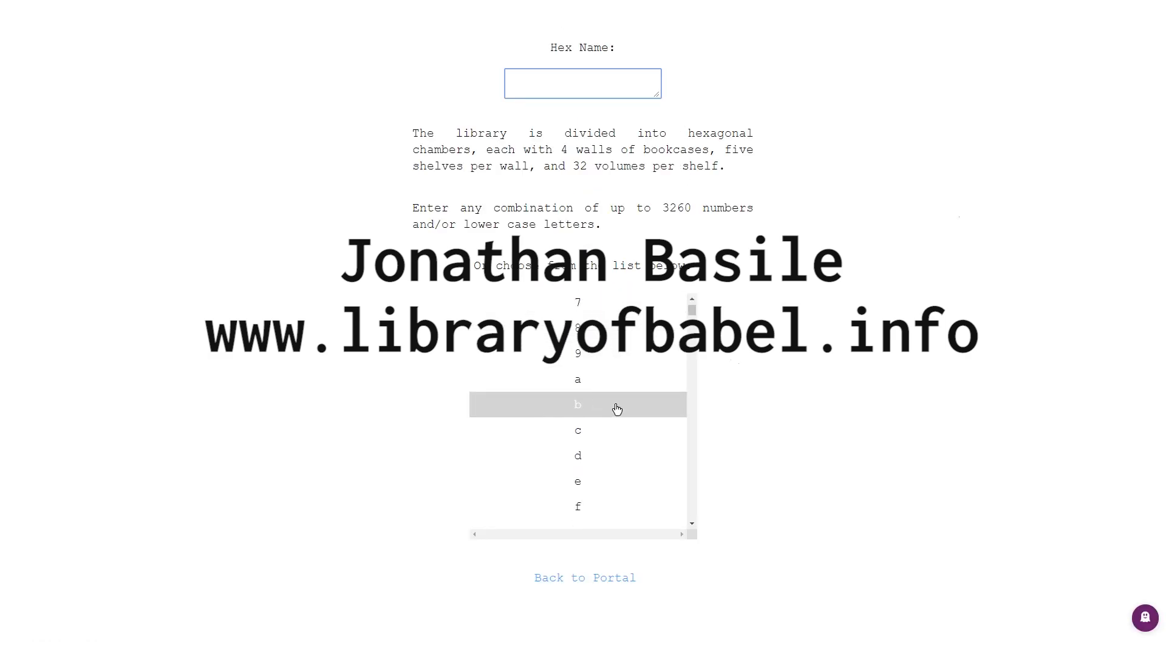
Open volume 10 on shelf 4, wall 1 of hex b, titled bohouexys.awwy.
{"action": "left_click", "coordinate": [577, 405]}
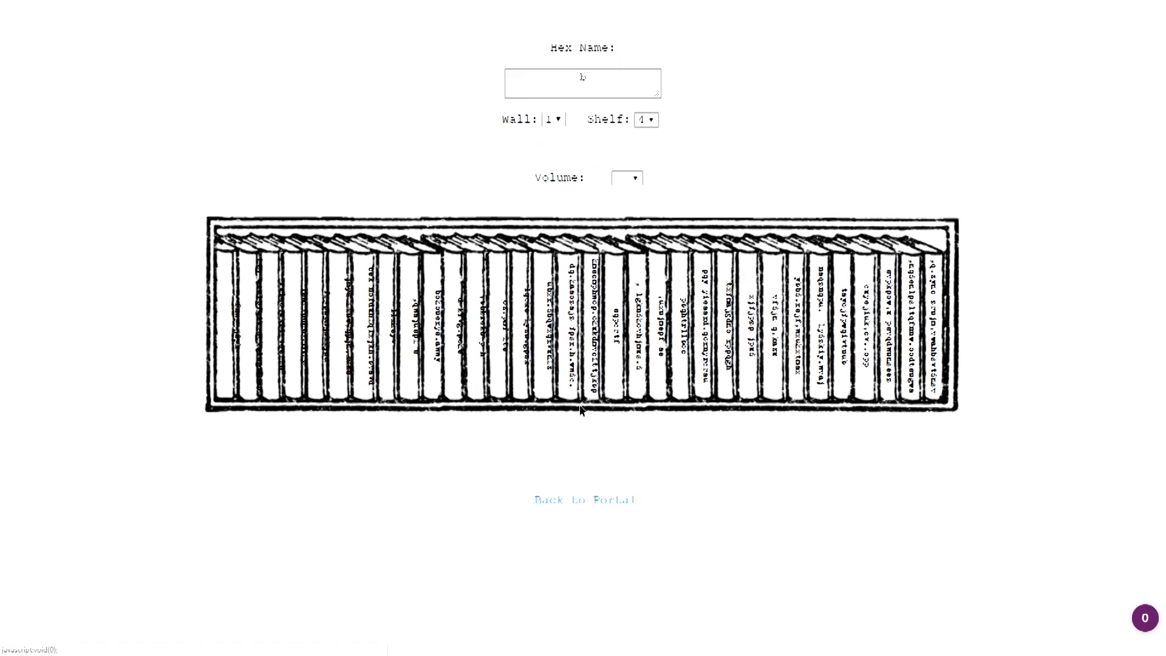
{"action": "left_click", "coordinate": [625, 177]}
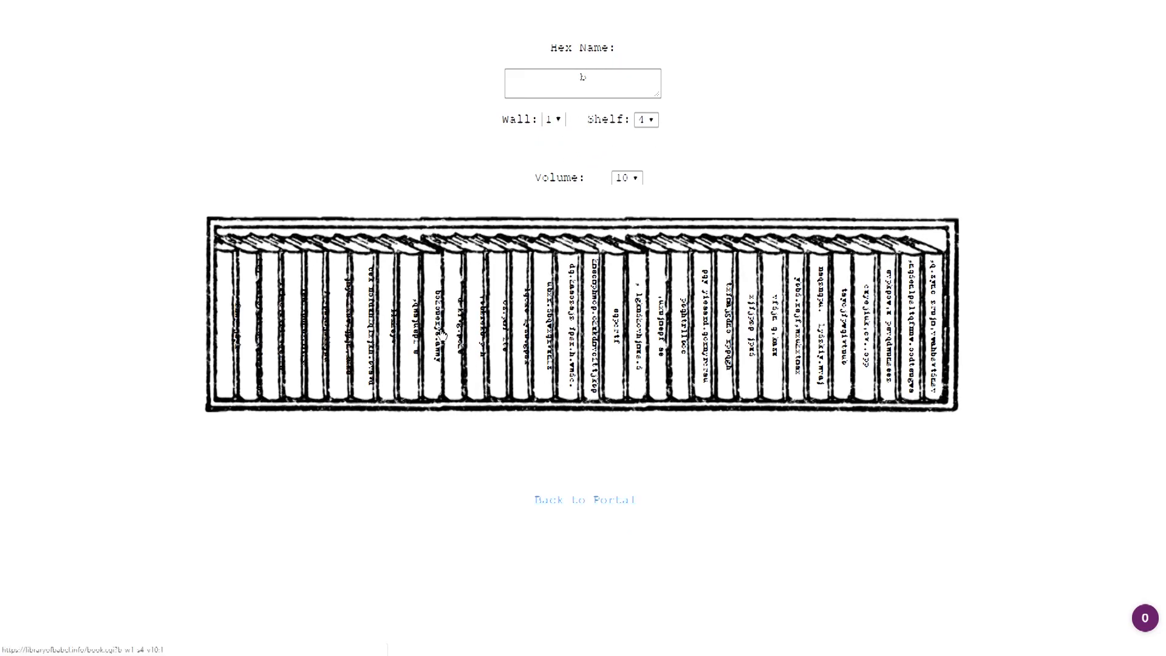
{"action": "left_click", "coordinate": [439, 327]}
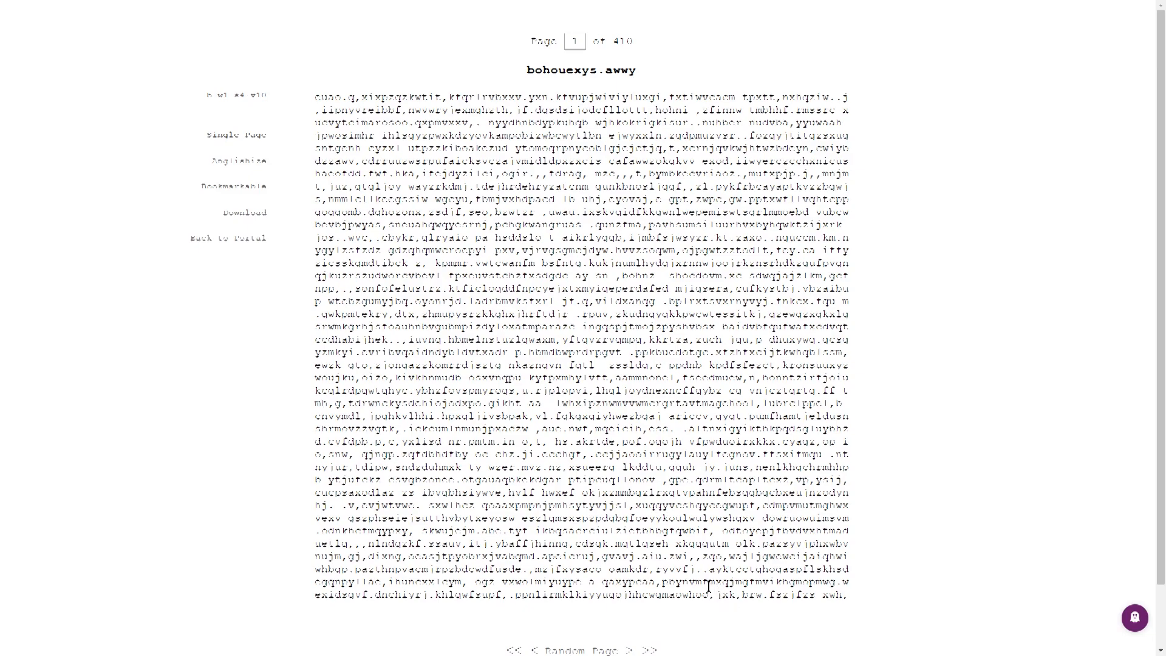
Flip forward through the open volume to pages 2, 3 and onward.
{"action": "left_click", "coordinate": [631, 655]}
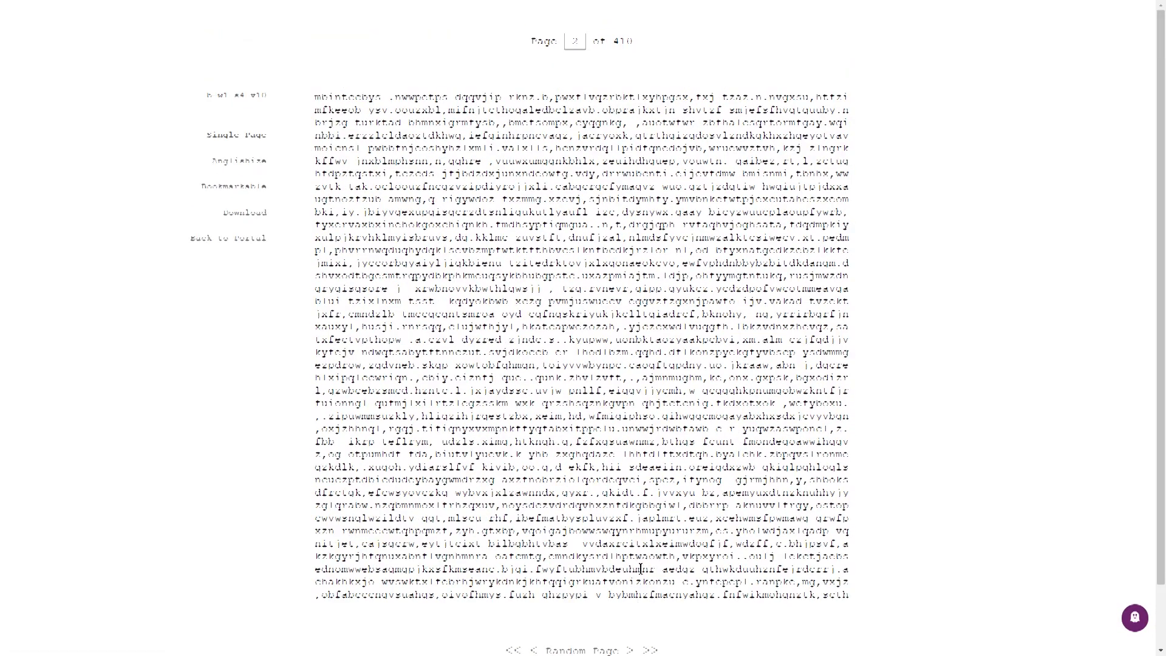
{"action": "left_click", "coordinate": [587, 650]}
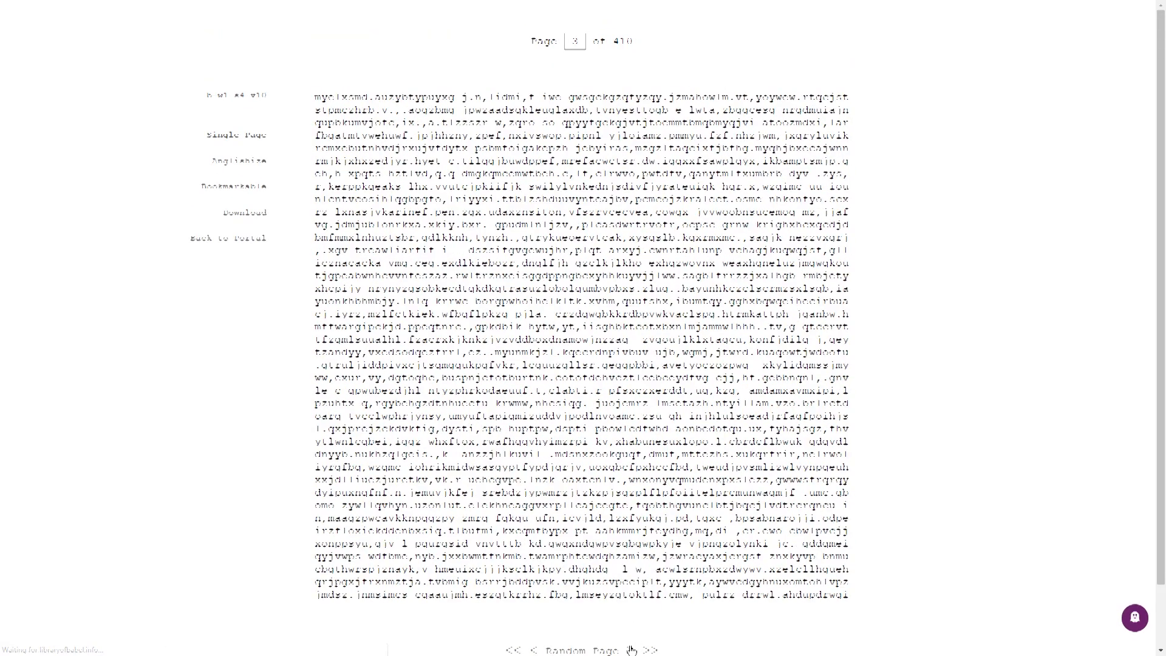
{"action": "left_click", "coordinate": [582, 649]}
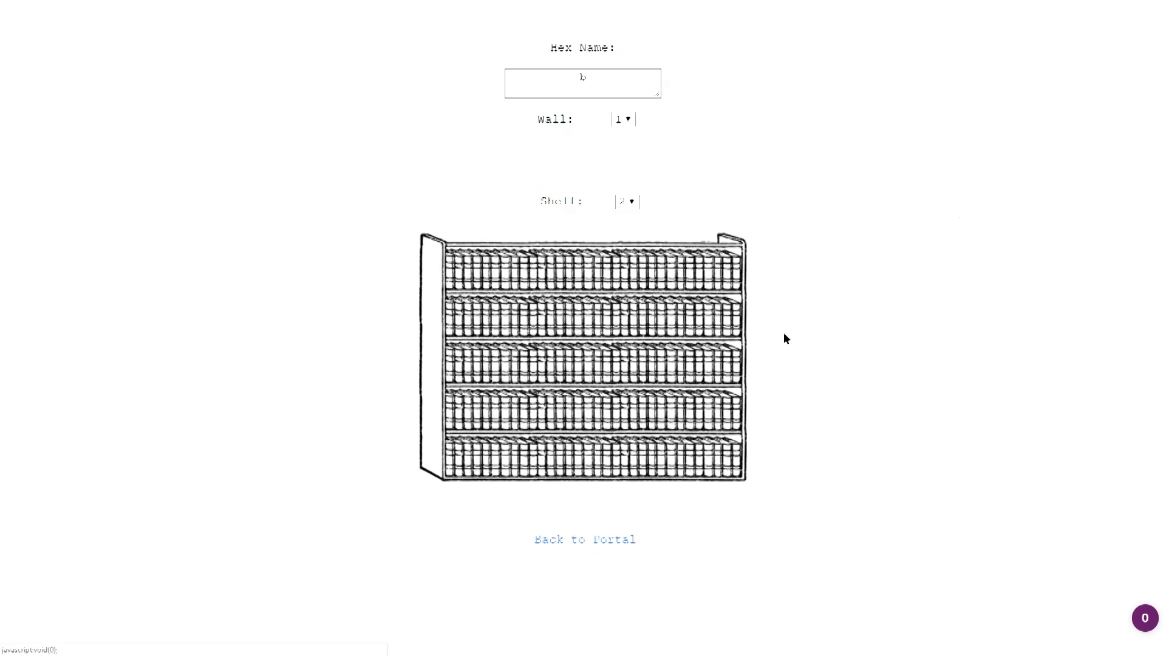
Select shelf 4, open its ninth volume, and turn to the next page.
{"action": "left_click", "coordinate": [627, 199]}
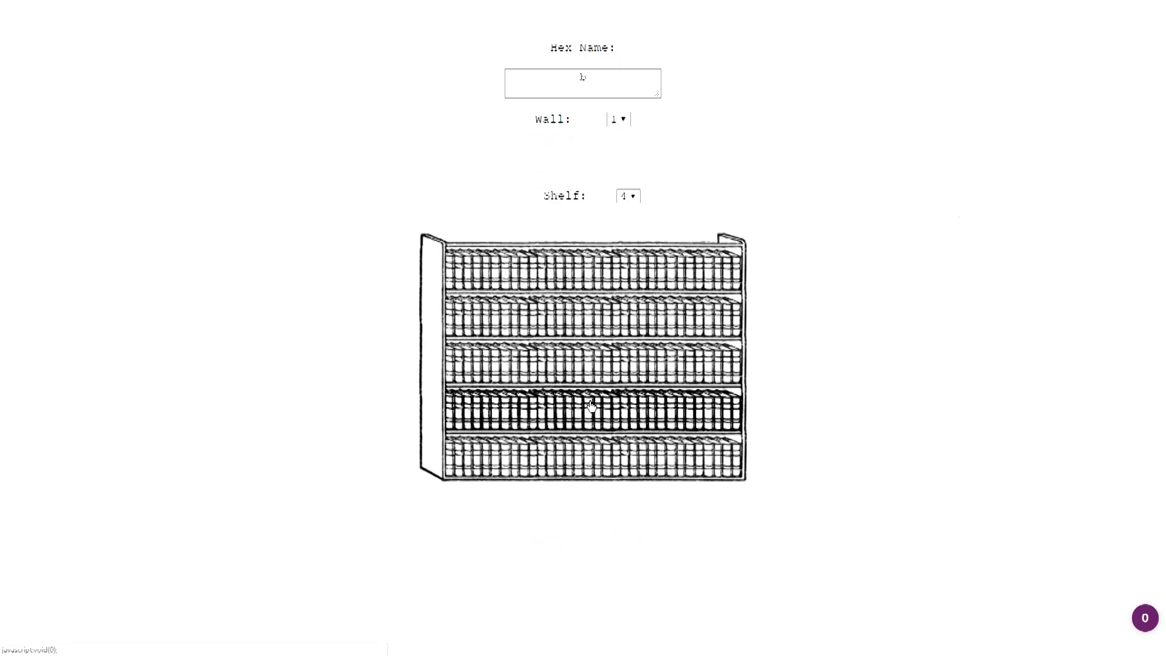
{"action": "left_click", "coordinate": [592, 407]}
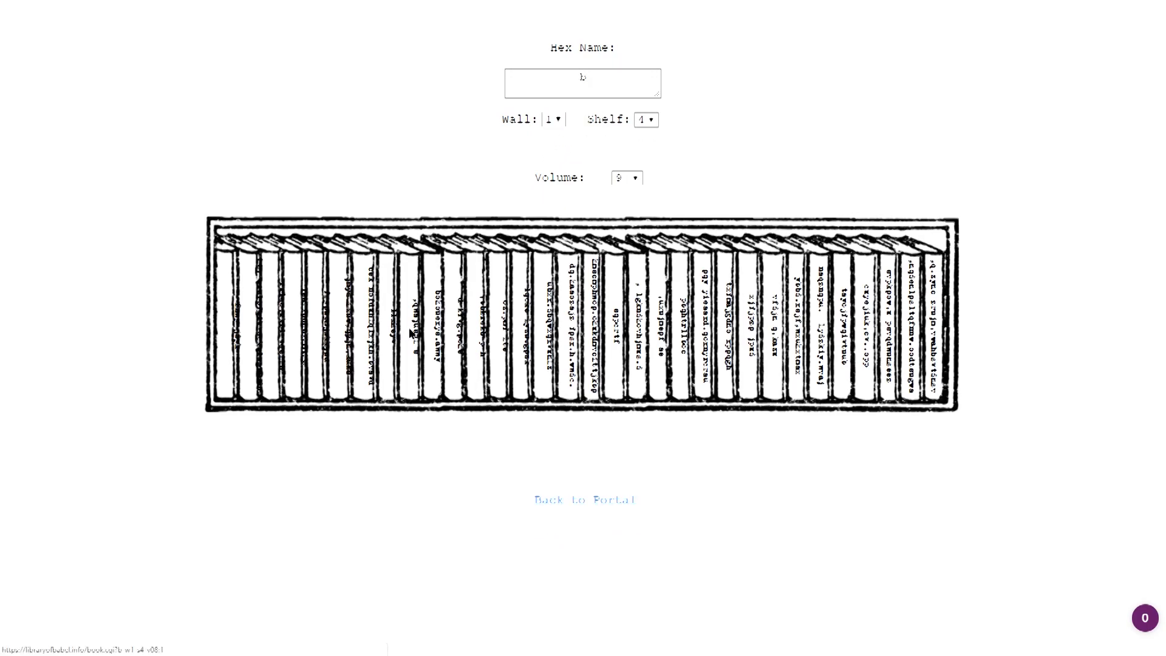
{"action": "left_click", "coordinate": [410, 334]}
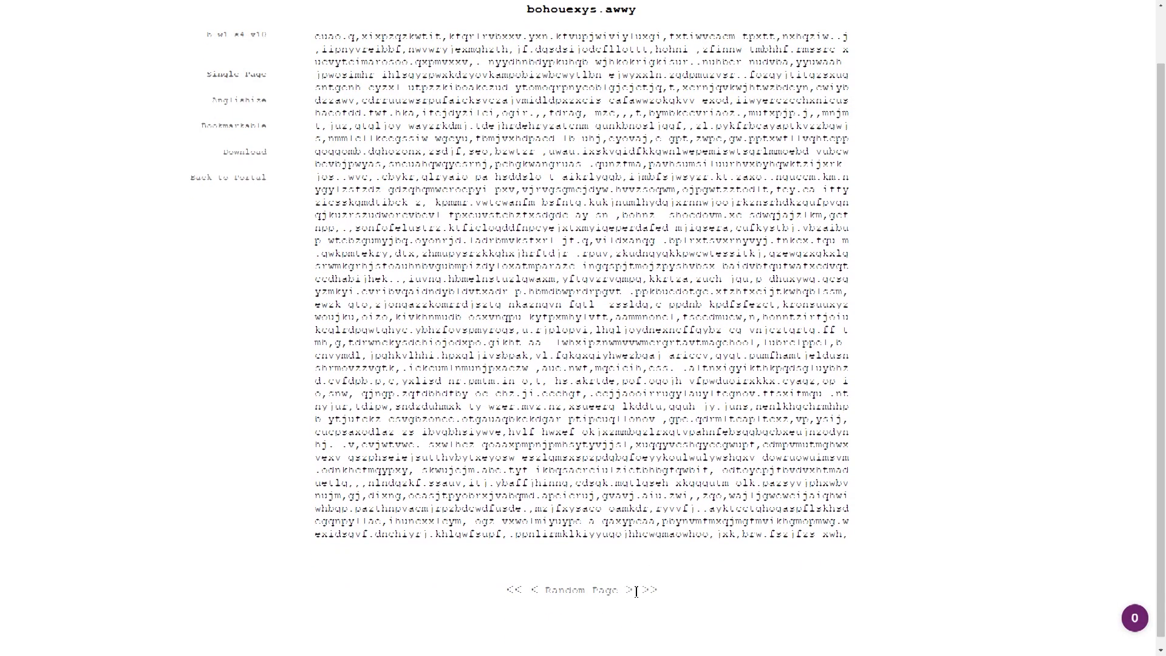
{"action": "left_click", "coordinate": [644, 589]}
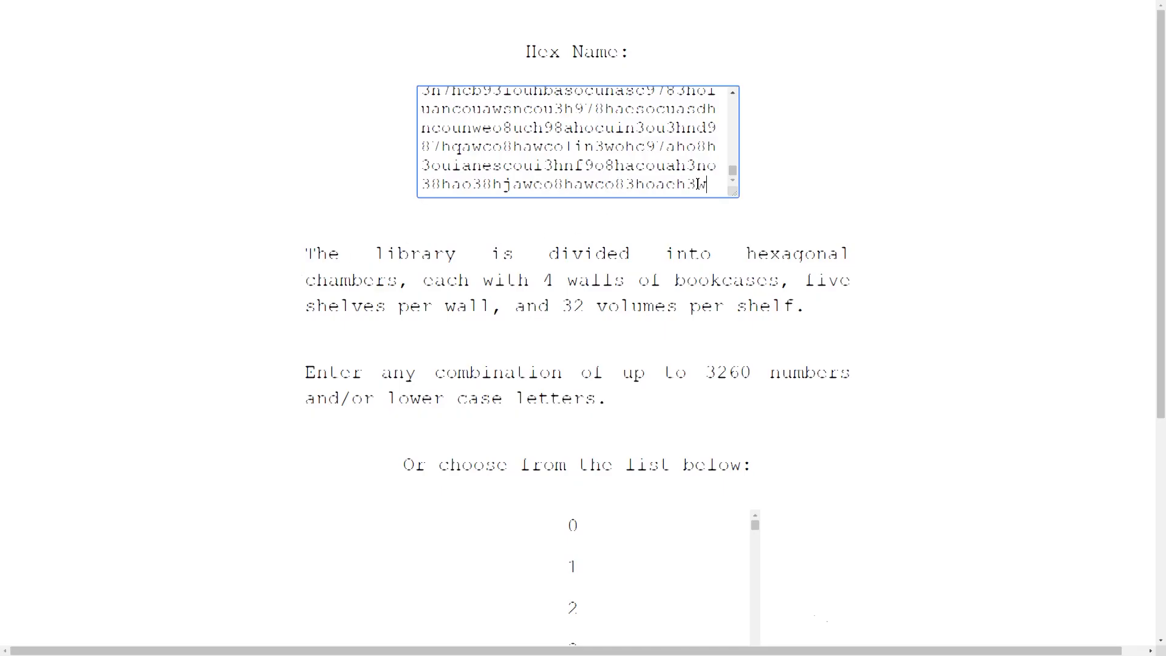
Type the hex name 'y28879598lhcbncjsbnn28'.
{"action": "type", "text": "y28879598lhcbncjsbnn28"}
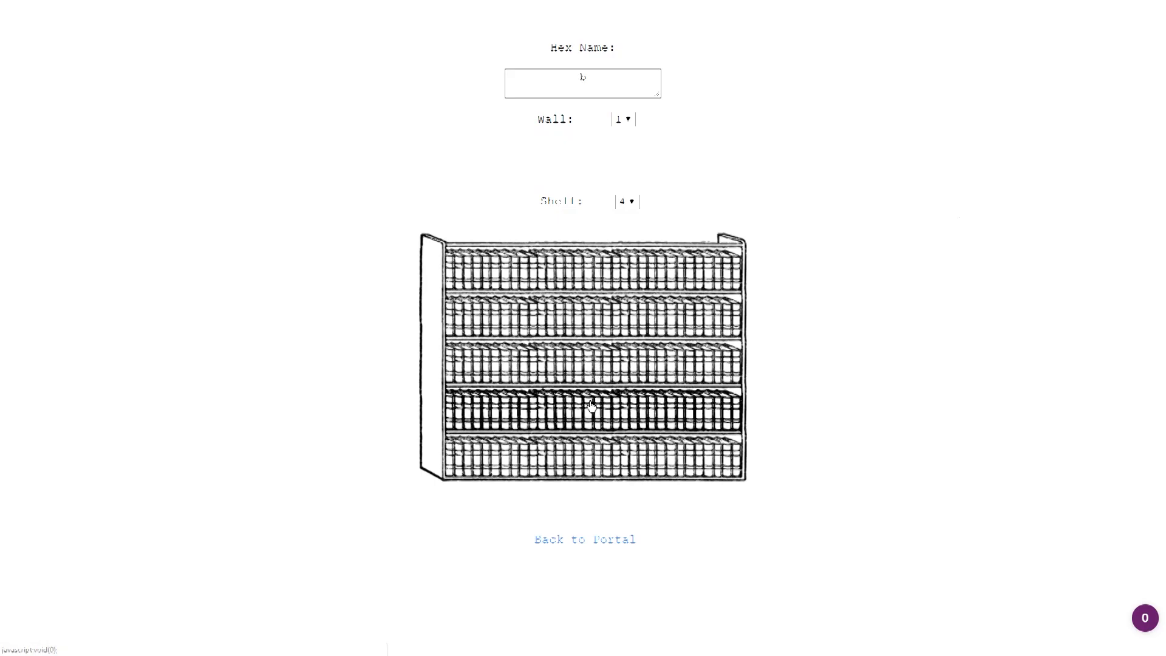
{"action": "left_click", "coordinate": [585, 539]}
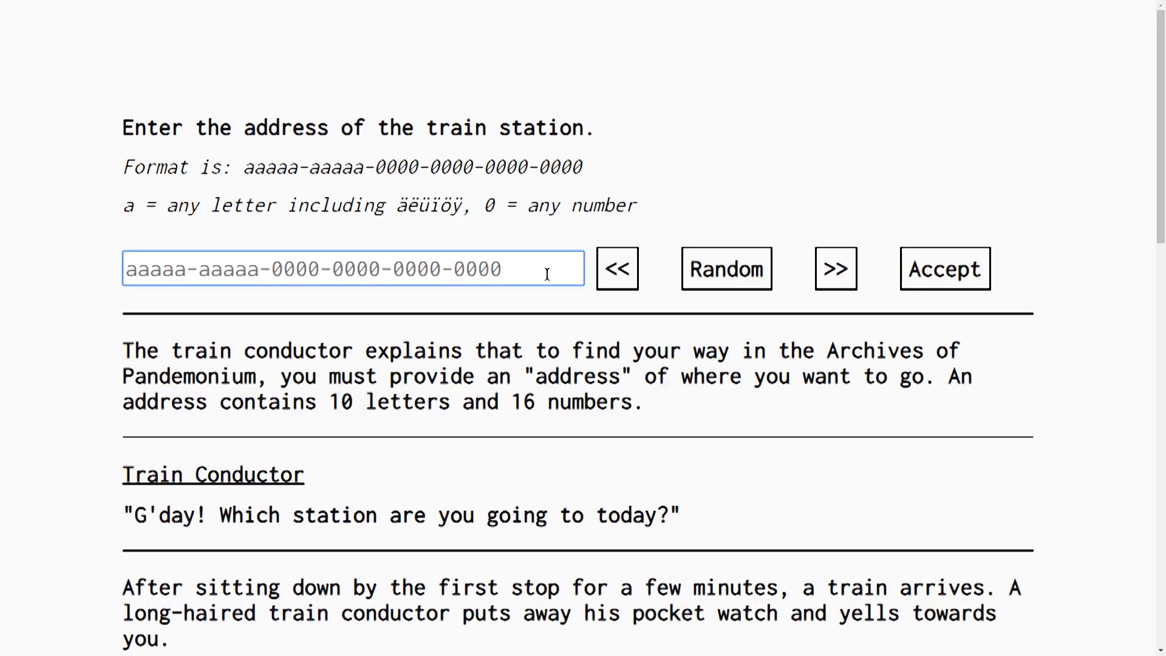
{"action": "type", "text": "abj"}
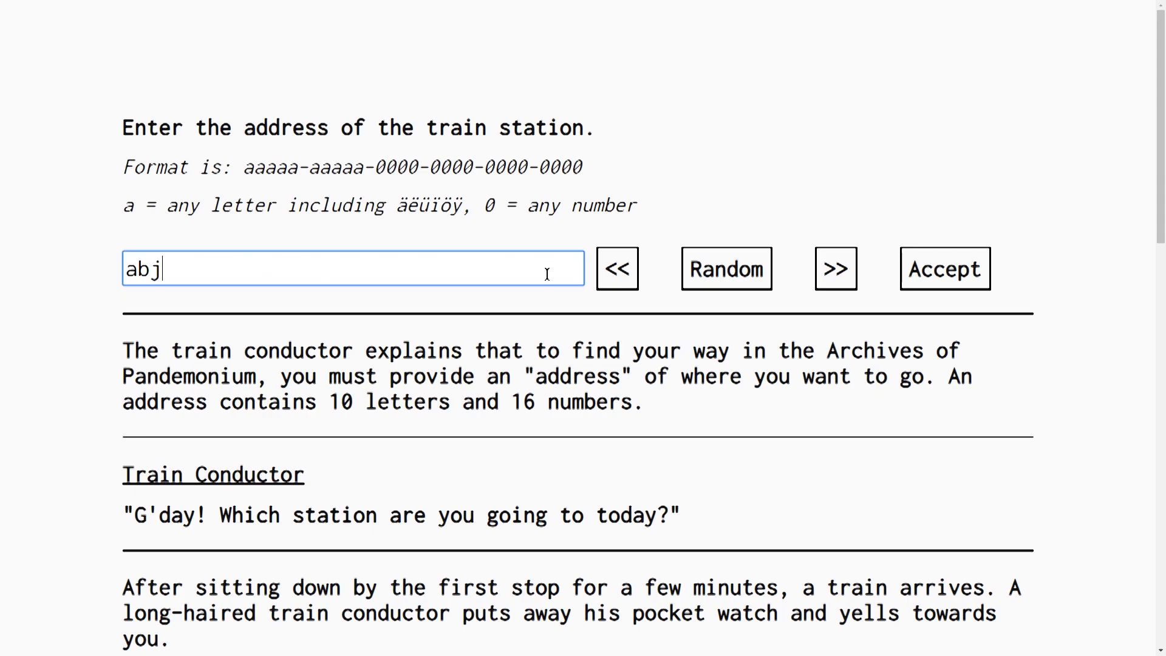
{"action": "type", "text": "em-q"}
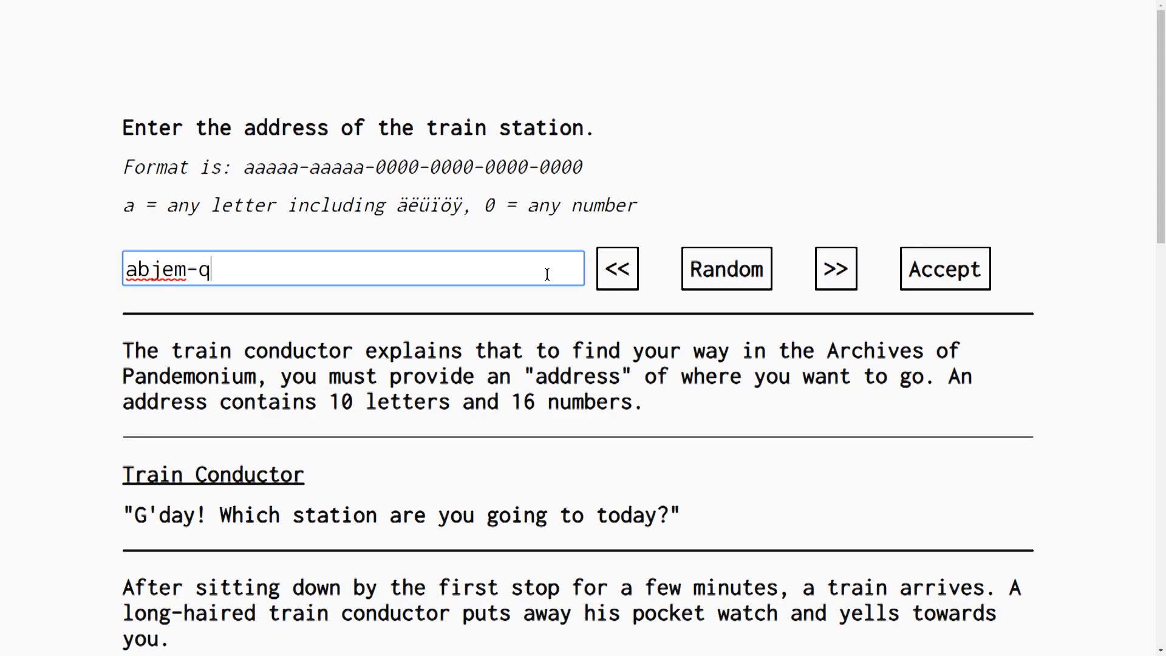
{"action": "type", "text": "öwnk"}
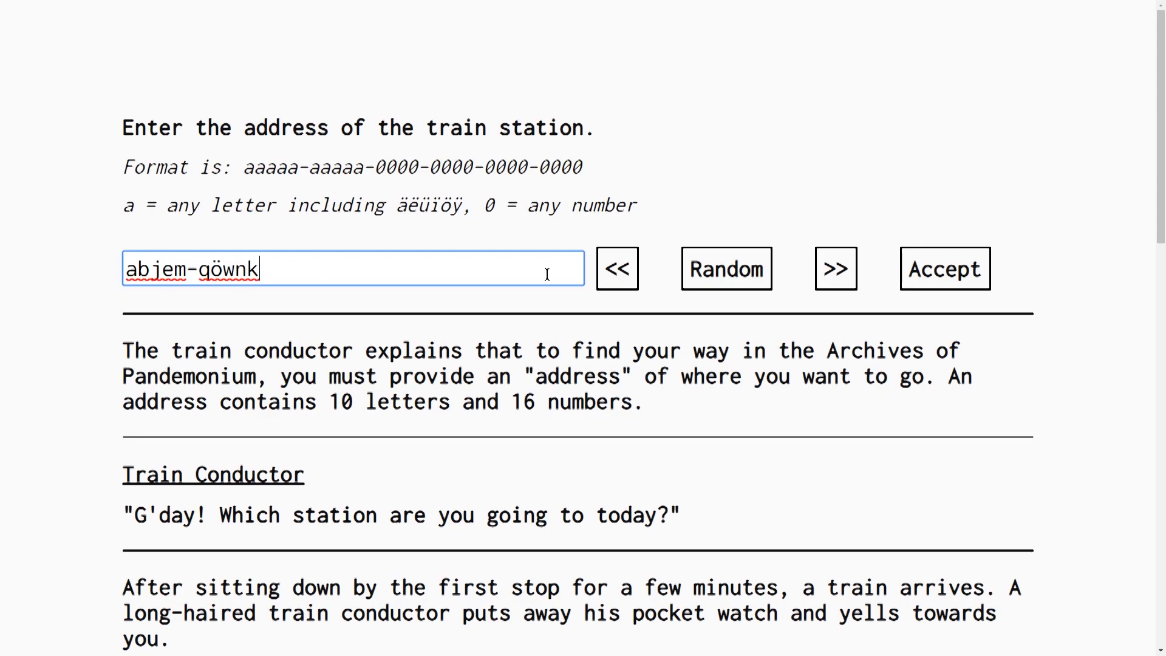
{"action": "type", "text": "-1027-1855-72"}
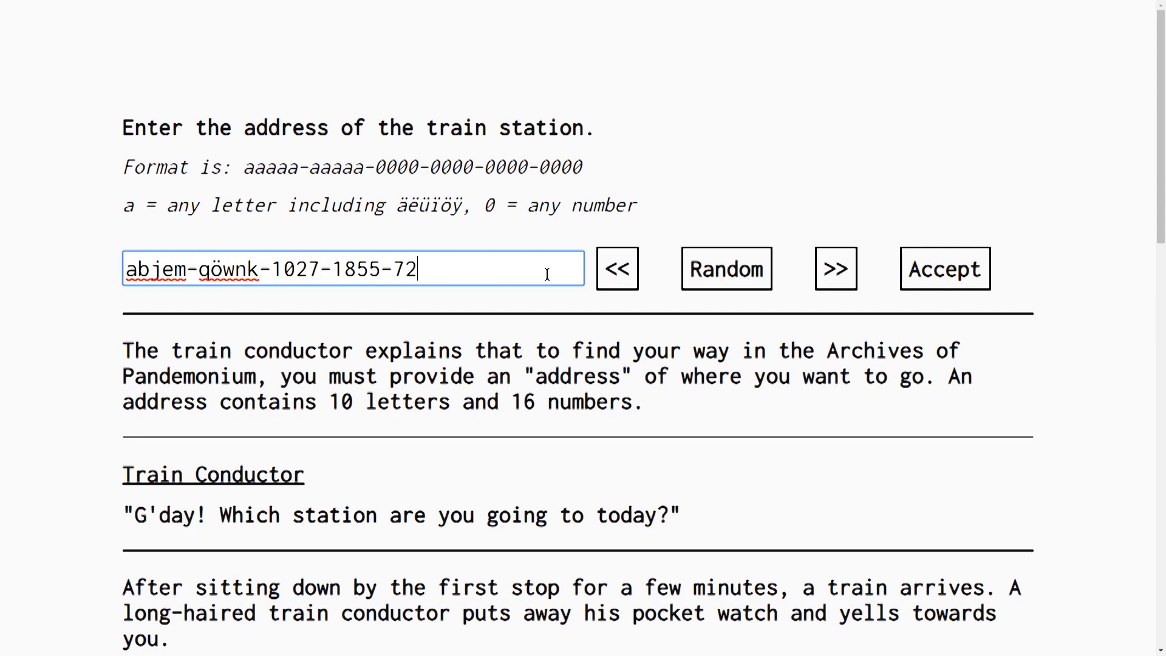
{"action": "type", "text": "98-1825"}
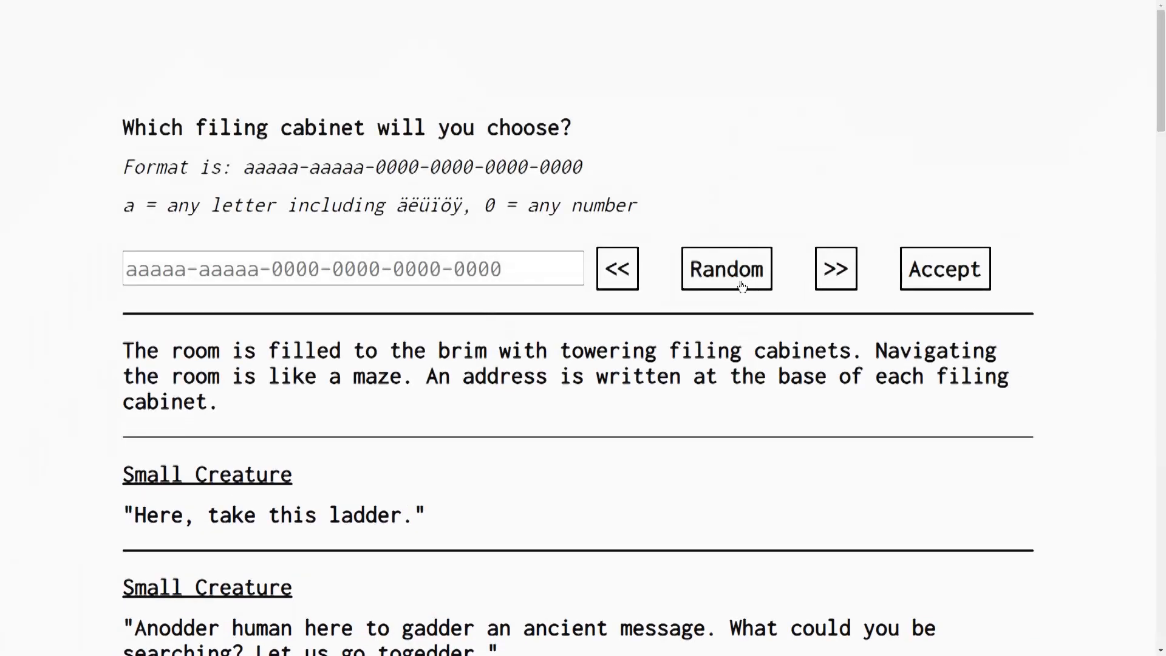
{"action": "left_click", "coordinate": [724, 269]}
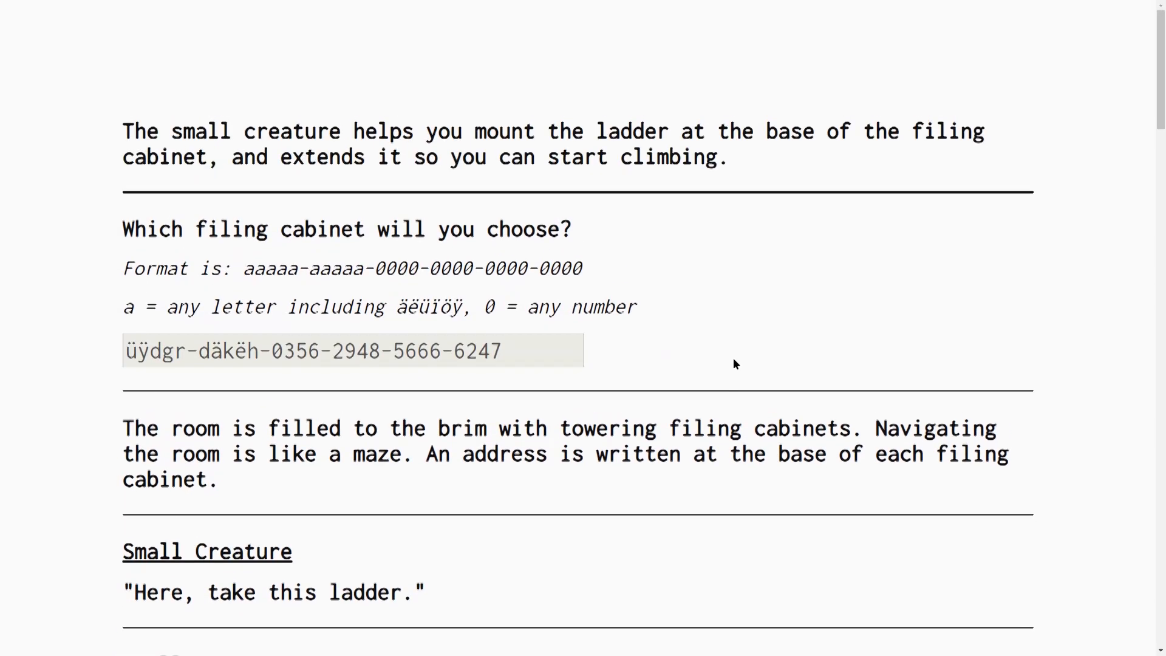
{"action": "scroll", "scroll_direction": "up", "scroll_amount": 3}
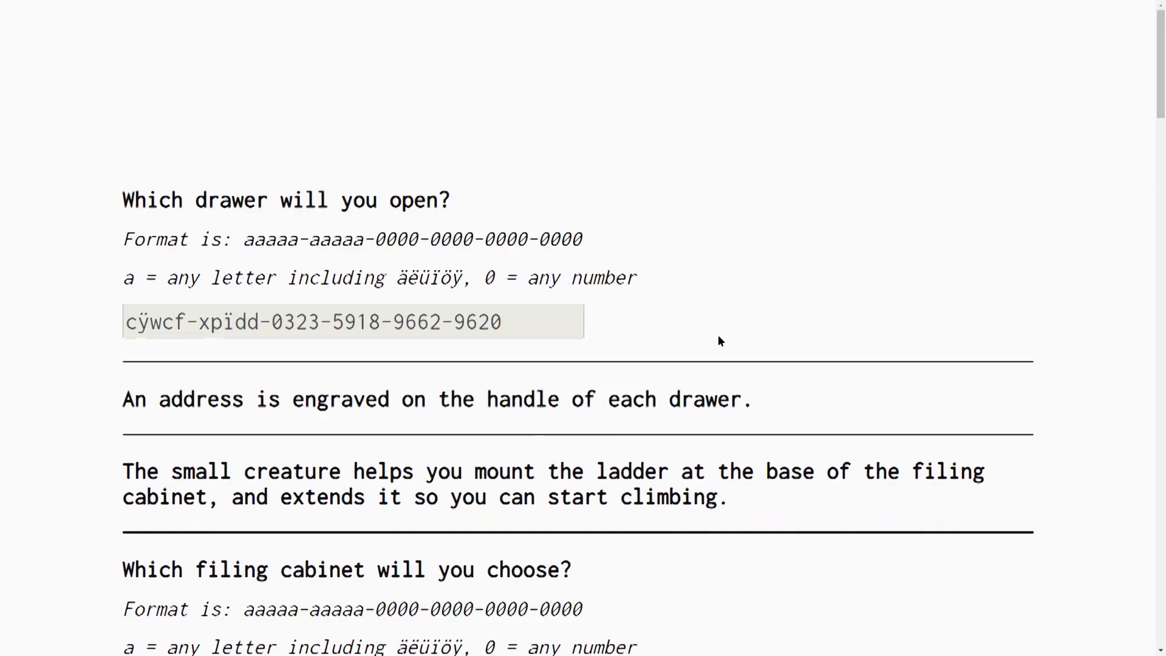
{"action": "scroll", "scroll_direction": "down", "scroll_amount": 3}
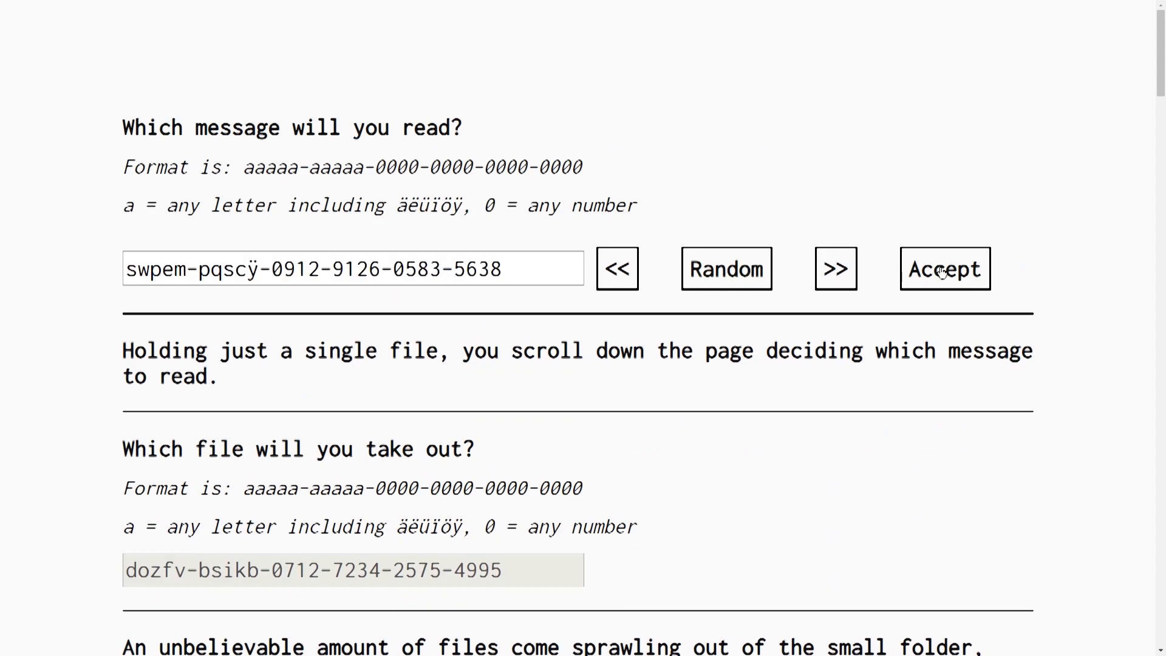
{"action": "left_click", "coordinate": [943, 268]}
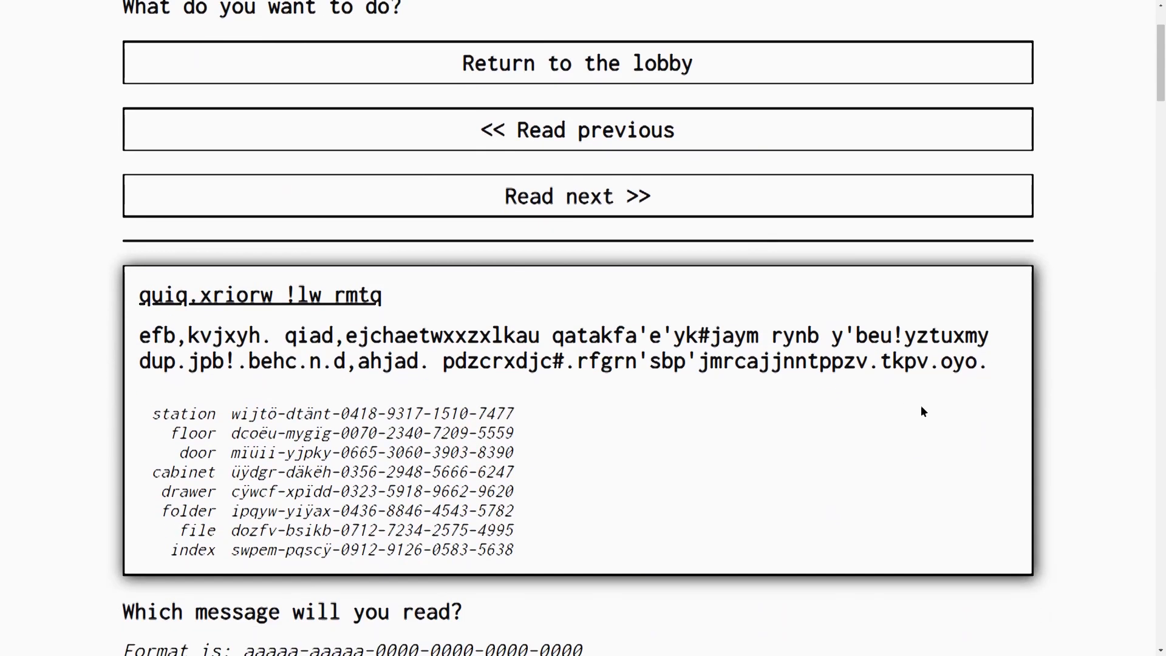